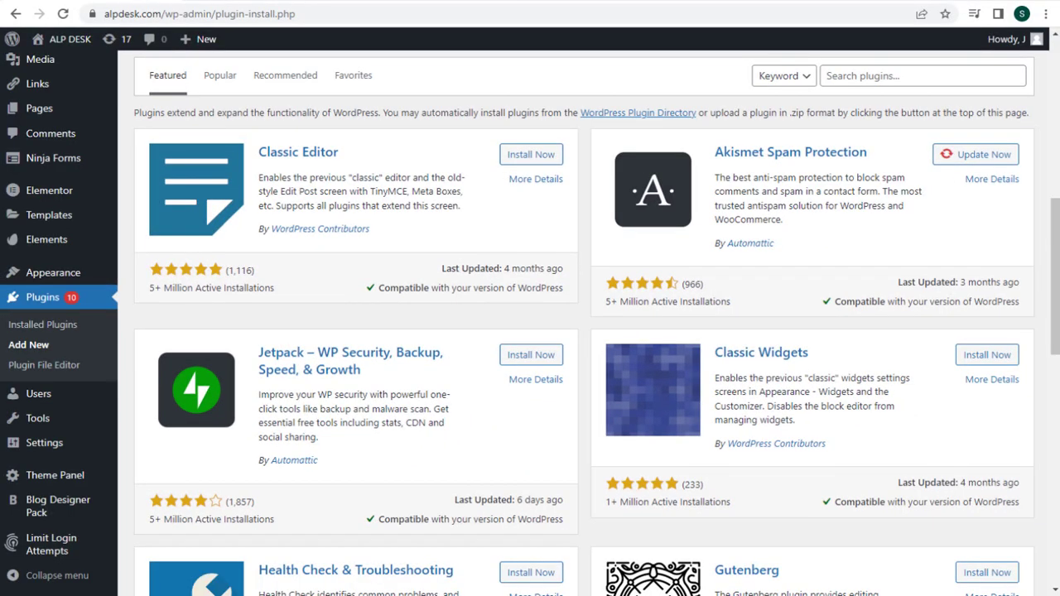
Search the plugin directory for 'autopost', then install and activate Blog2Social.
{"action": "left_click", "coordinate": [921, 76]}
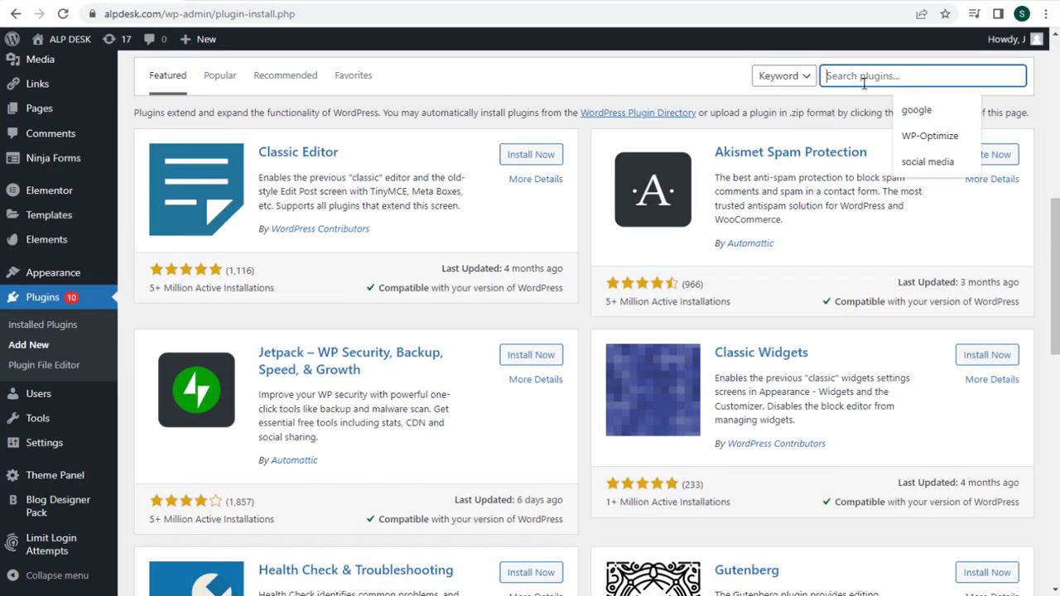
{"action": "type", "text": "autopost"}
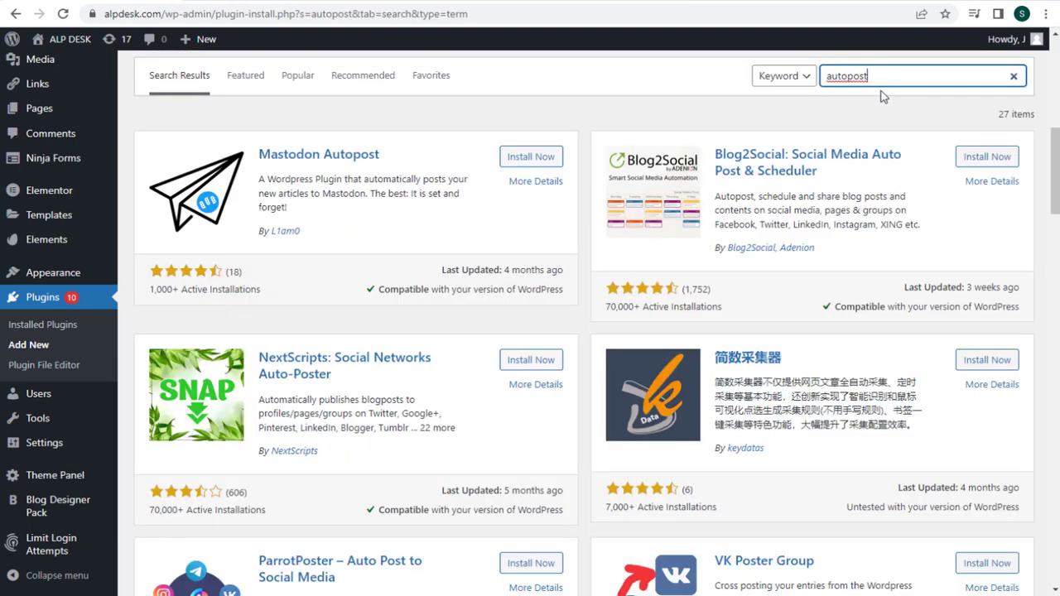
{"action": "mouse_move", "coordinate": [716, 162]}
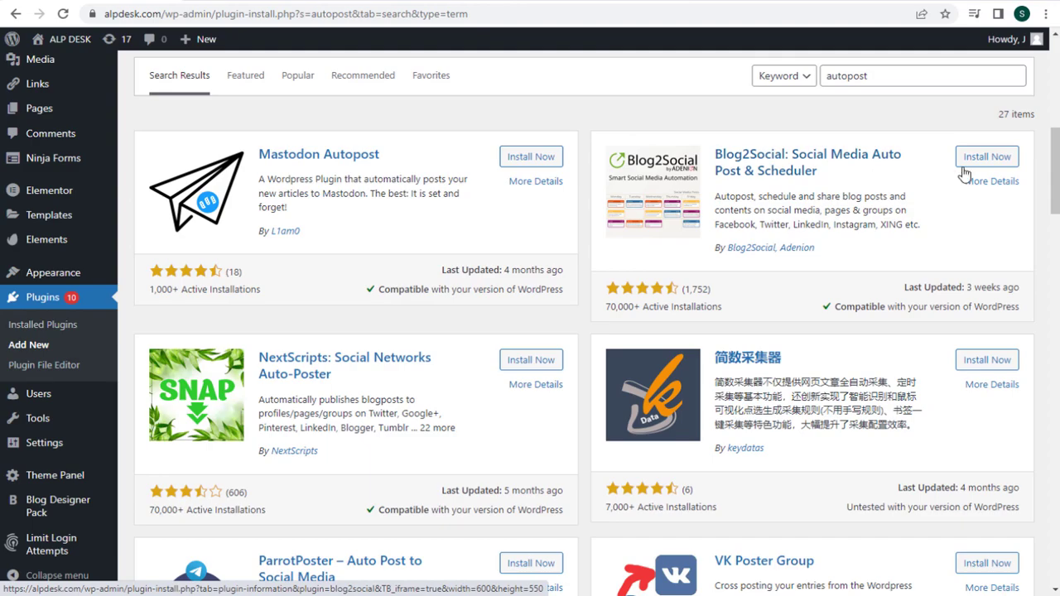
{"action": "left_click", "coordinate": [987, 156]}
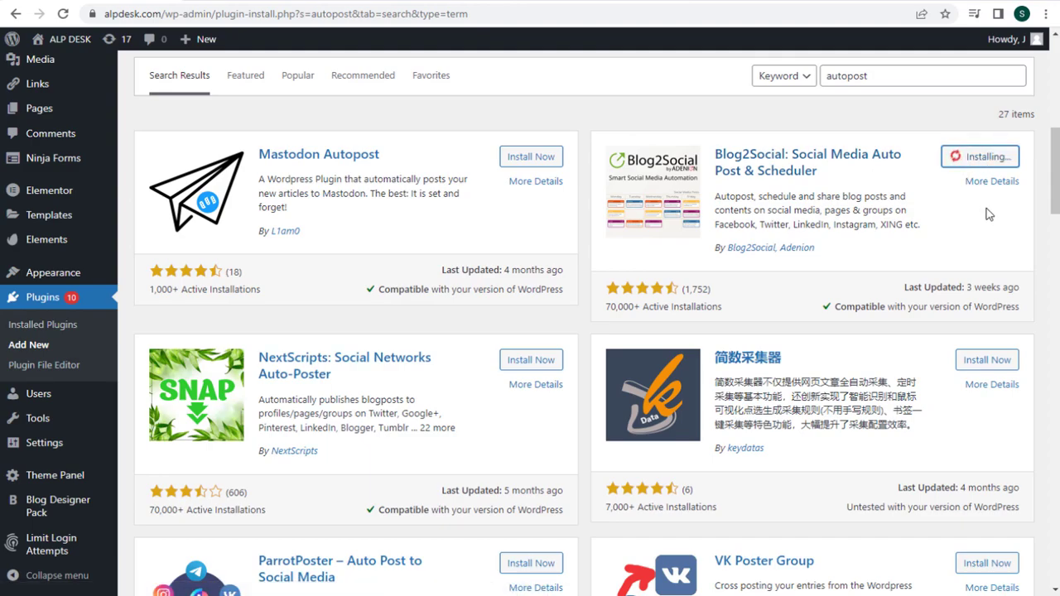
{"action": "left_click", "coordinate": [994, 156]}
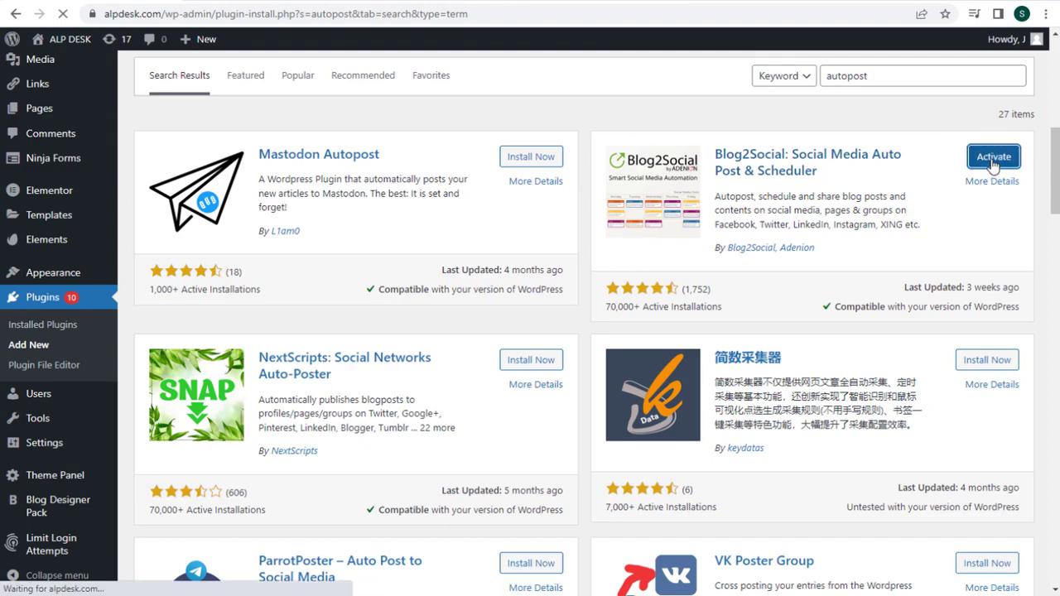
Confirm Blog2Social is active and go to its Networks page.
{"action": "left_click", "coordinate": [994, 156]}
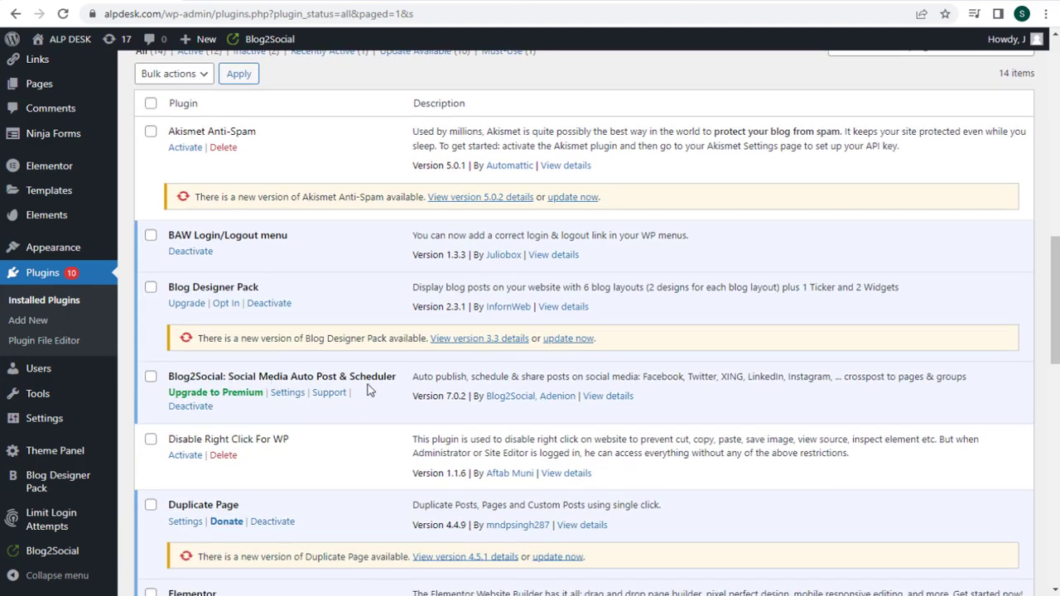
{"action": "mouse_move", "coordinate": [395, 399]}
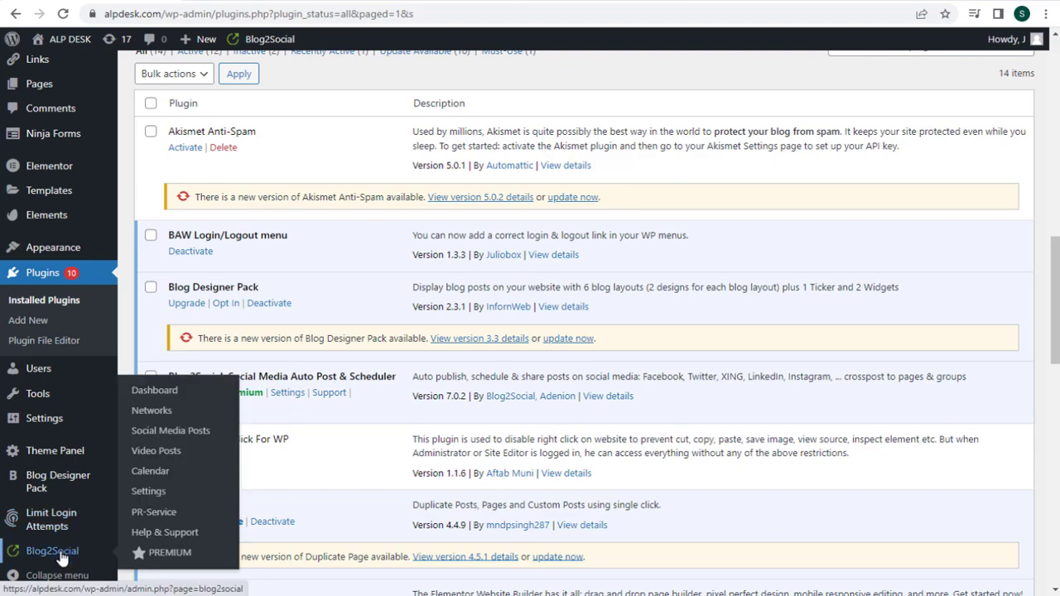
{"action": "mouse_move", "coordinate": [152, 411]}
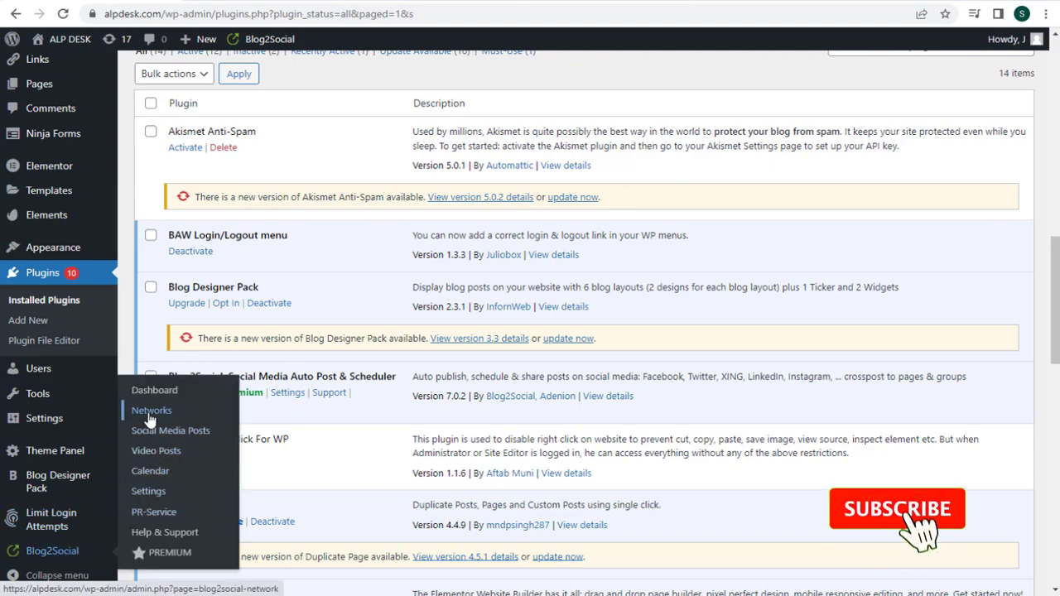
{"action": "left_click", "coordinate": [150, 411]}
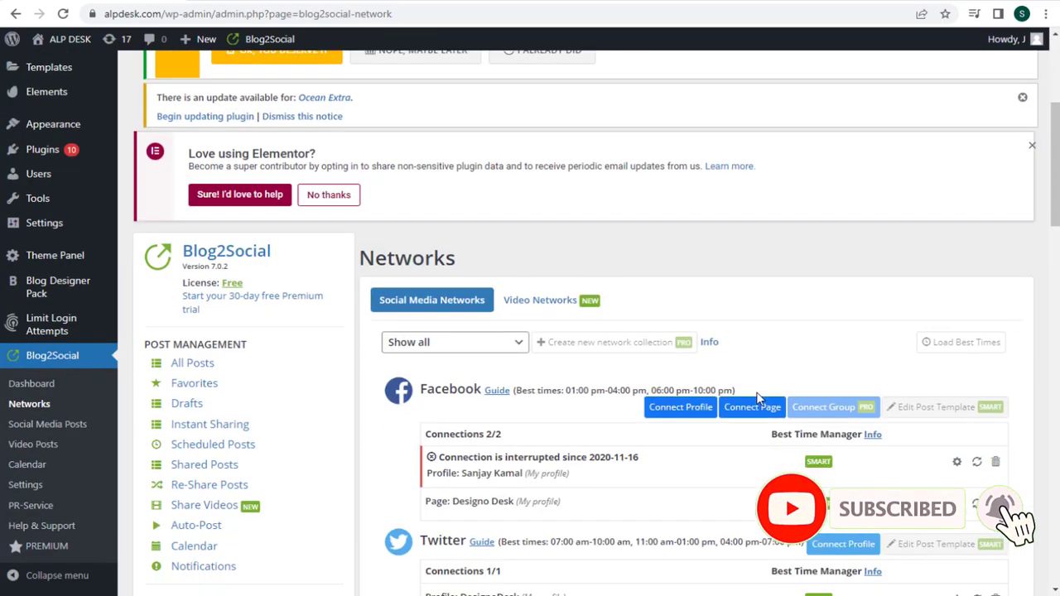
{"action": "scroll", "scroll_direction": "down", "scroll_amount": 3}
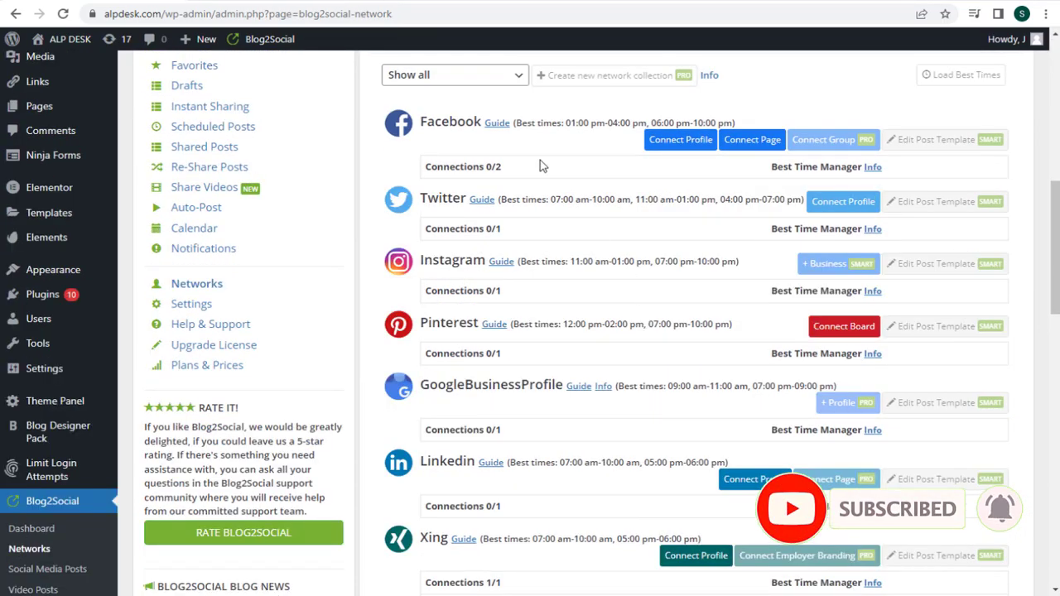
{"action": "mouse_move", "coordinate": [434, 141]}
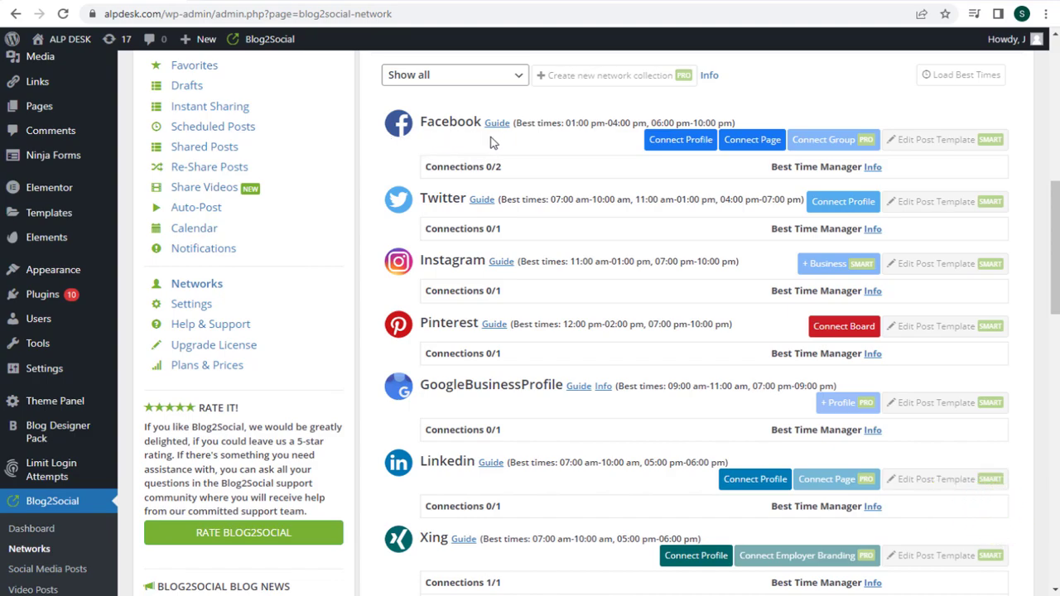
{"action": "mouse_move", "coordinate": [589, 141]}
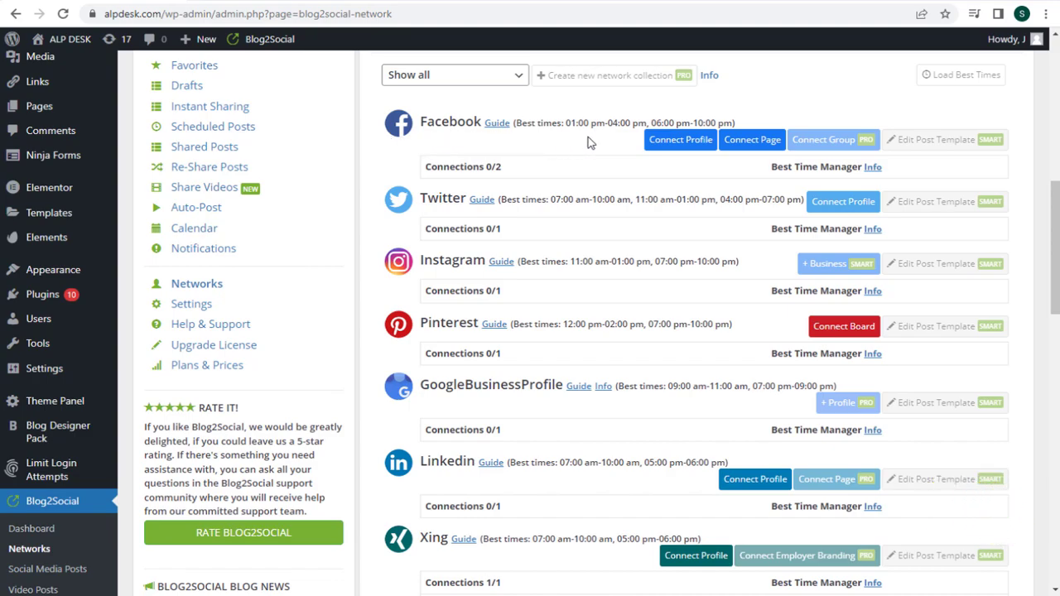
{"action": "mouse_move", "coordinate": [752, 139]}
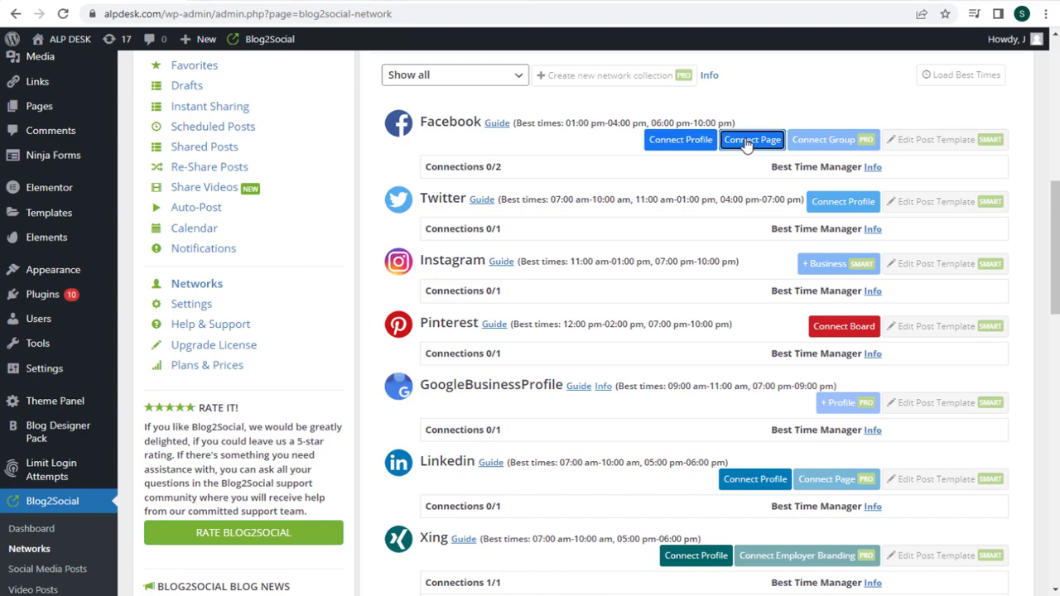
Start connecting a Facebook page and continue through the account-switching prompt as Jay K.
{"action": "left_click", "coordinate": [752, 139]}
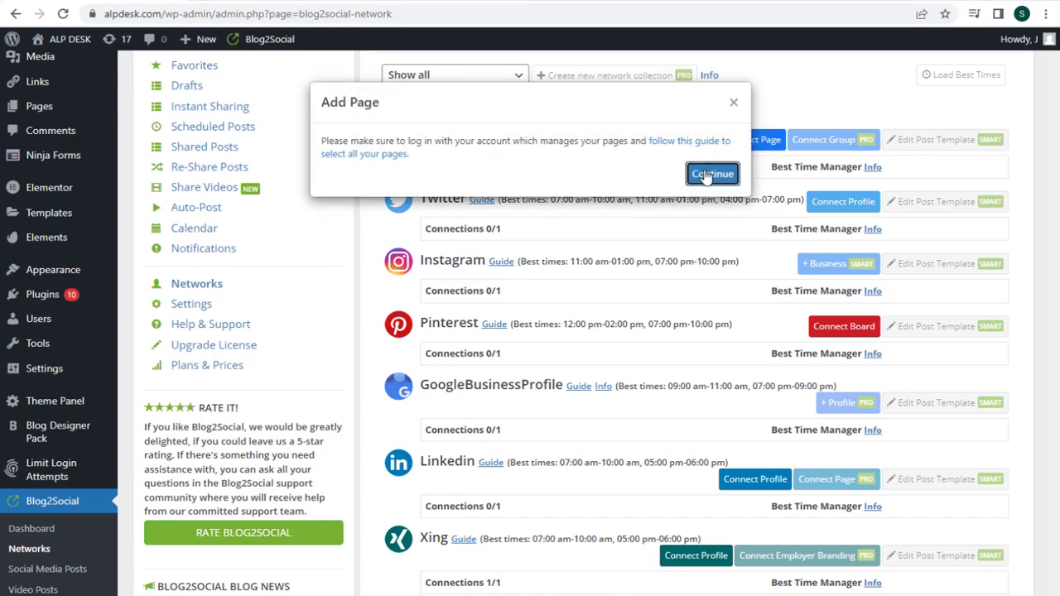
{"action": "left_click", "coordinate": [712, 174]}
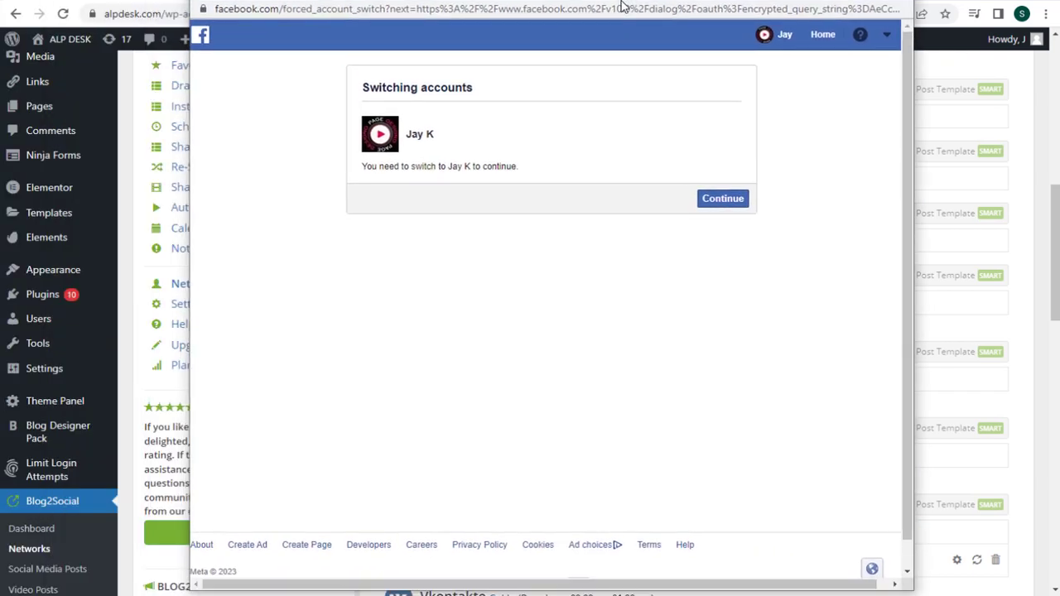
{"action": "left_click", "coordinate": [726, 199]}
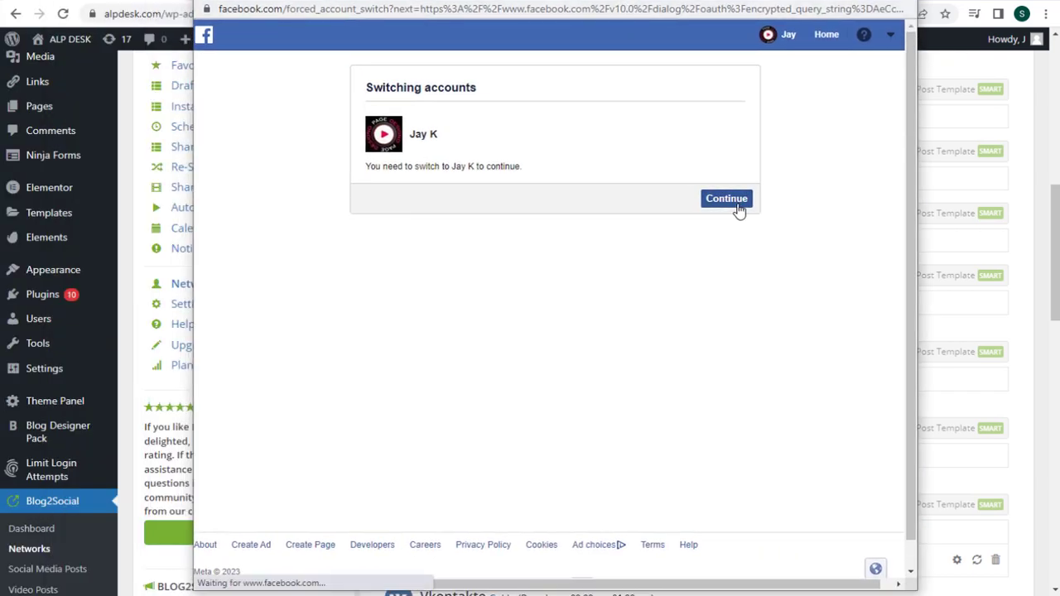
{"action": "left_click", "coordinate": [725, 198]}
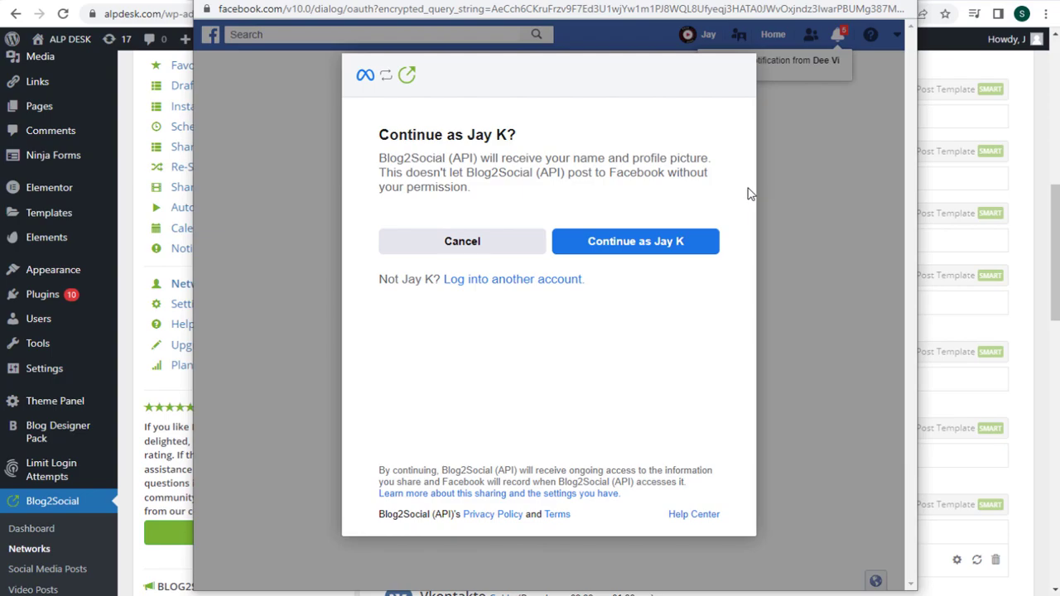
{"action": "mouse_move", "coordinate": [636, 242]}
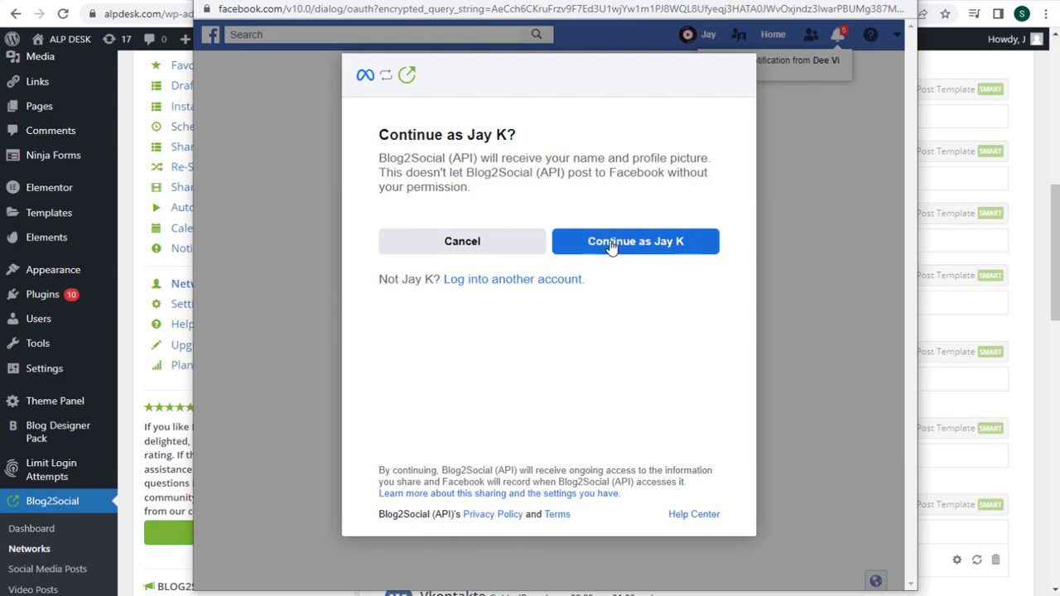
Authorize Blog2Social (API) for the designopage.com page and finish the authorization, showing Connections 1/2.
{"action": "left_click", "coordinate": [636, 242]}
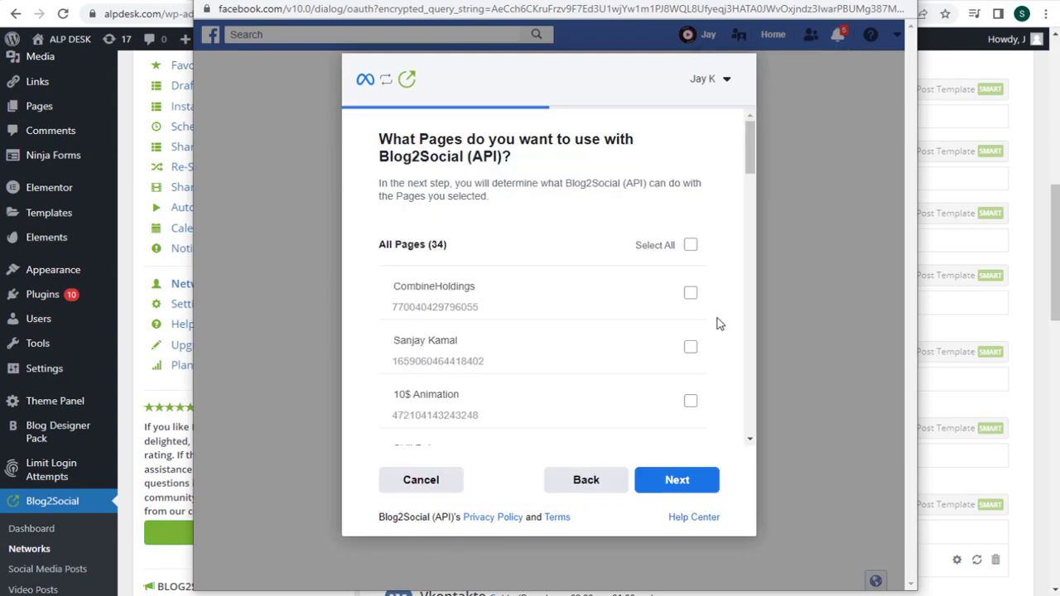
{"action": "scroll", "scroll_direction": "down", "scroll_amount": 3}
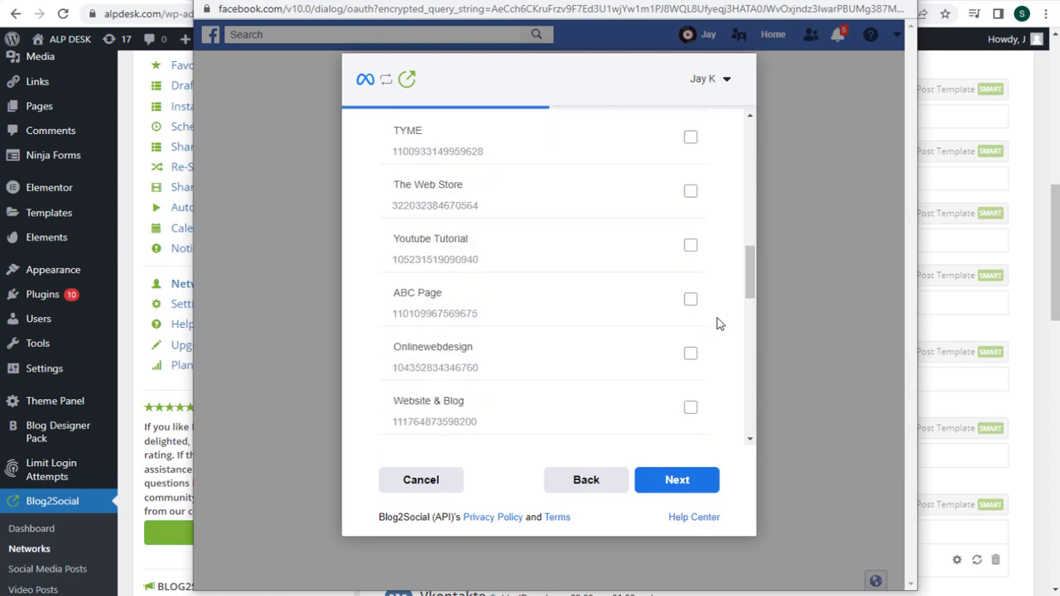
{"action": "left_click", "coordinate": [675, 480]}
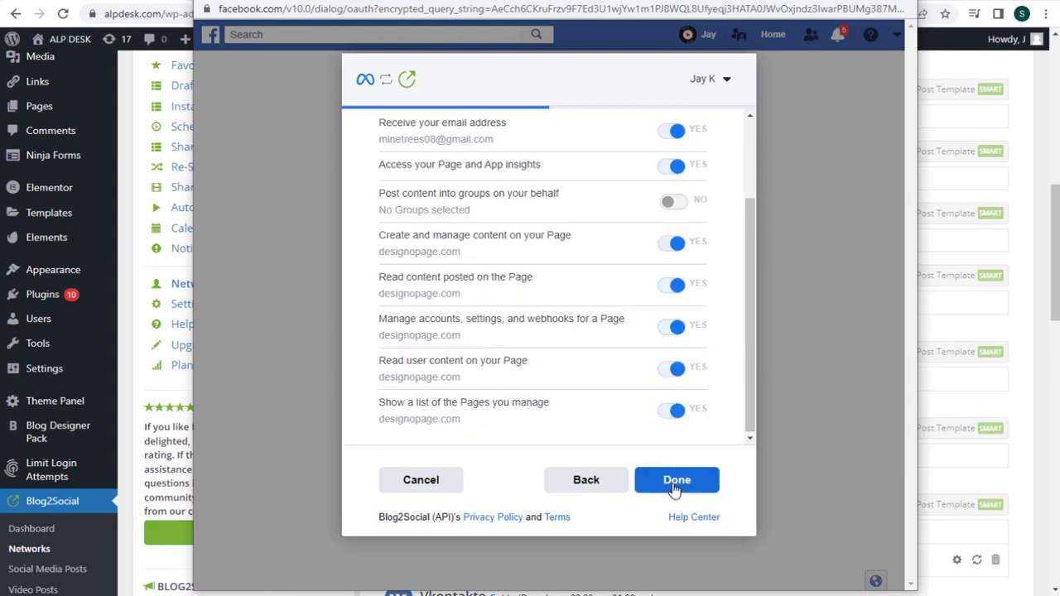
{"action": "left_click", "coordinate": [675, 481]}
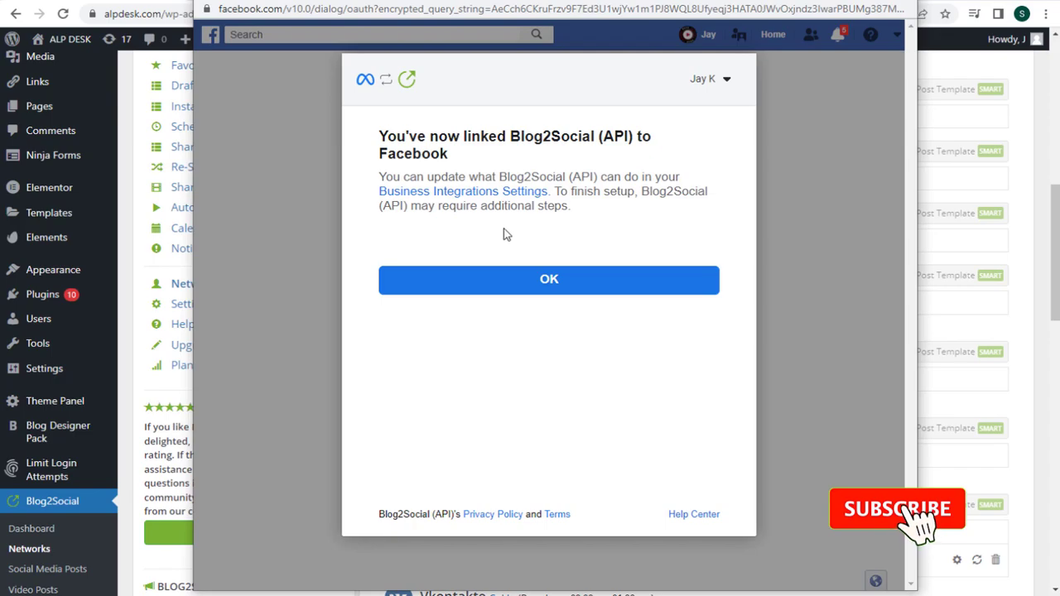
{"action": "left_click", "coordinate": [548, 278]}
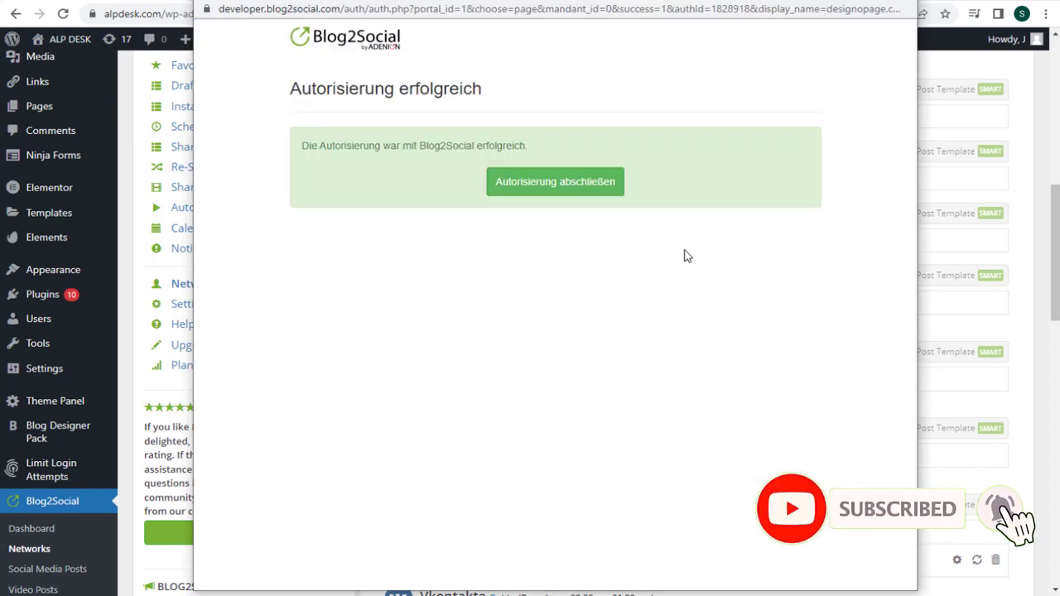
{"action": "left_click", "coordinate": [554, 181]}
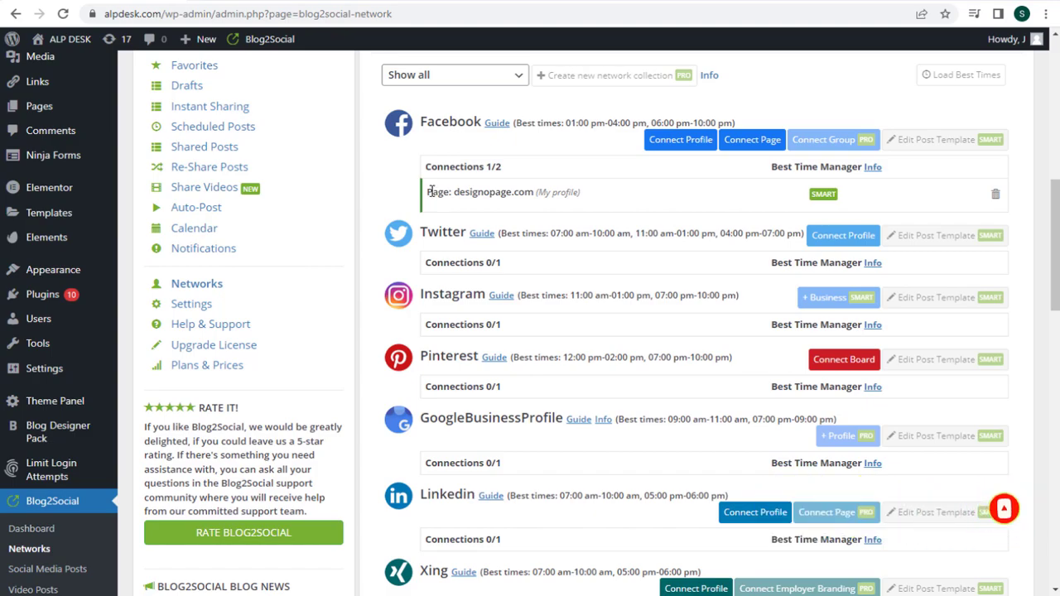
{"action": "double_click", "coordinate": [481, 192]}
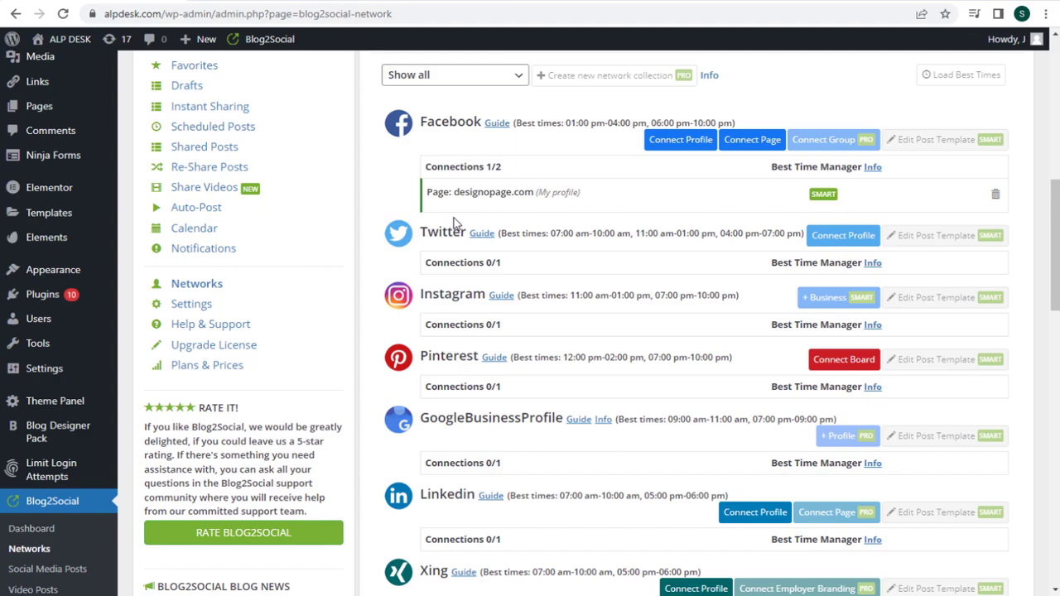
{"action": "mouse_move", "coordinate": [489, 332]}
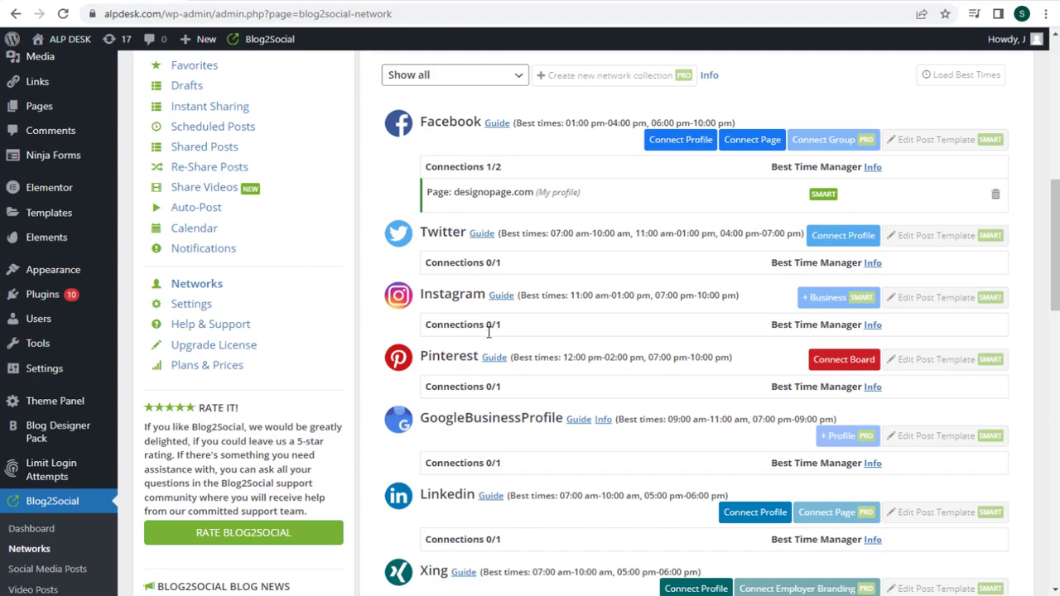
{"action": "mouse_move", "coordinate": [503, 351]}
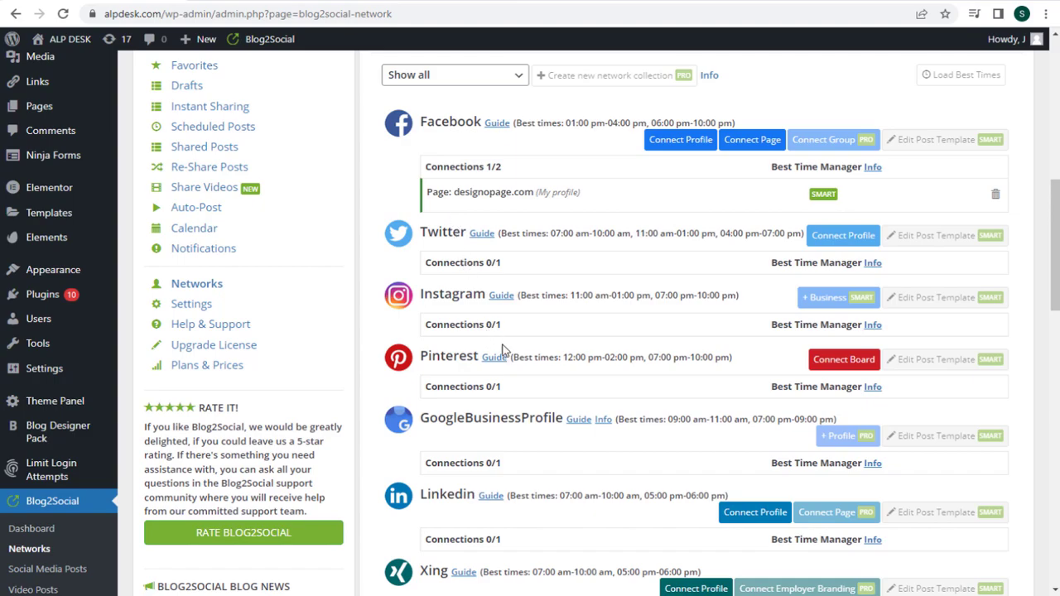
{"action": "mouse_move", "coordinate": [661, 259]}
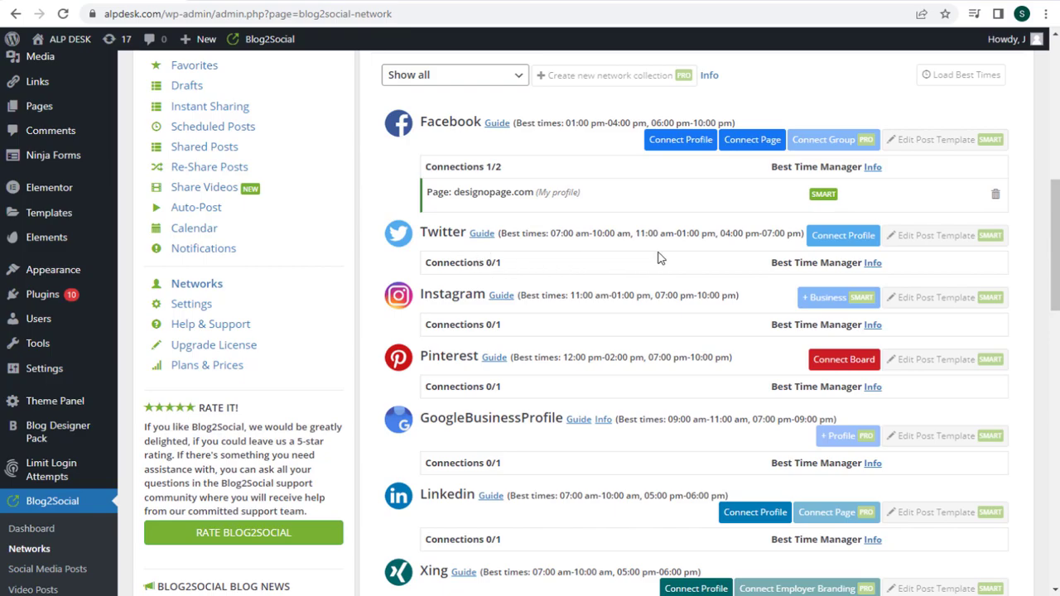